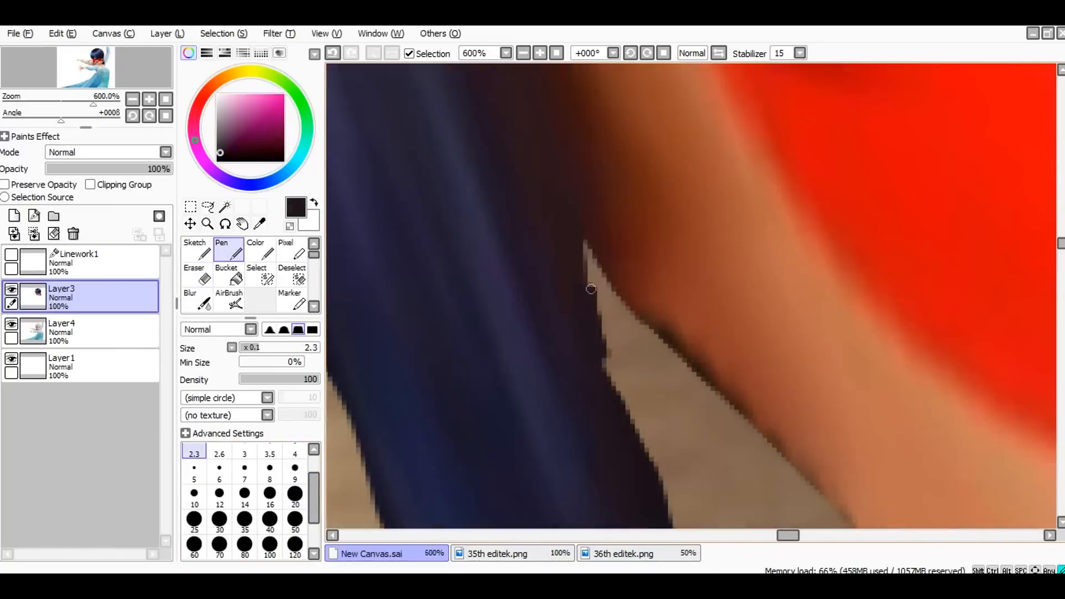
# Step: Touch up the hair edge over the skin and erase stray hair past the face
pyautogui.click(195, 255)
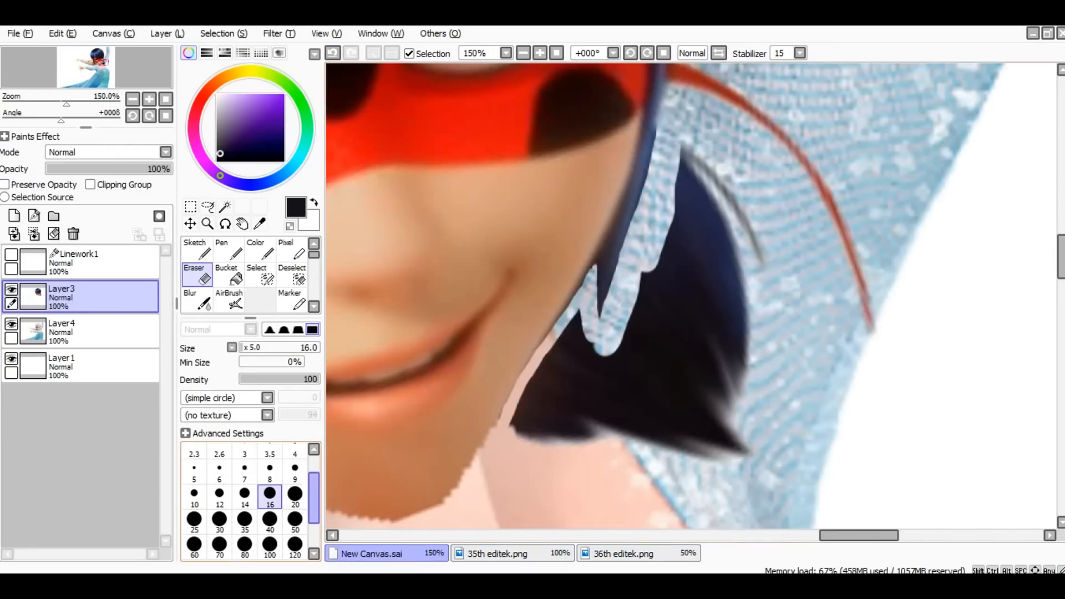
pyautogui.click(75, 261)
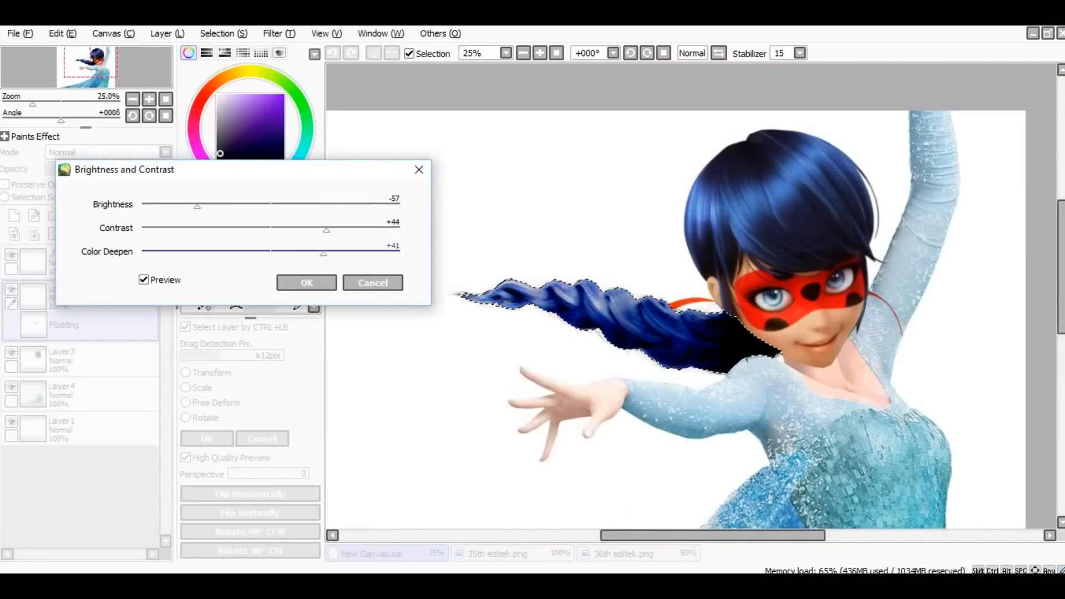
# Step: Confirm the darker braid, then recolor the dress red and start darkening it
pyautogui.click(307, 282)
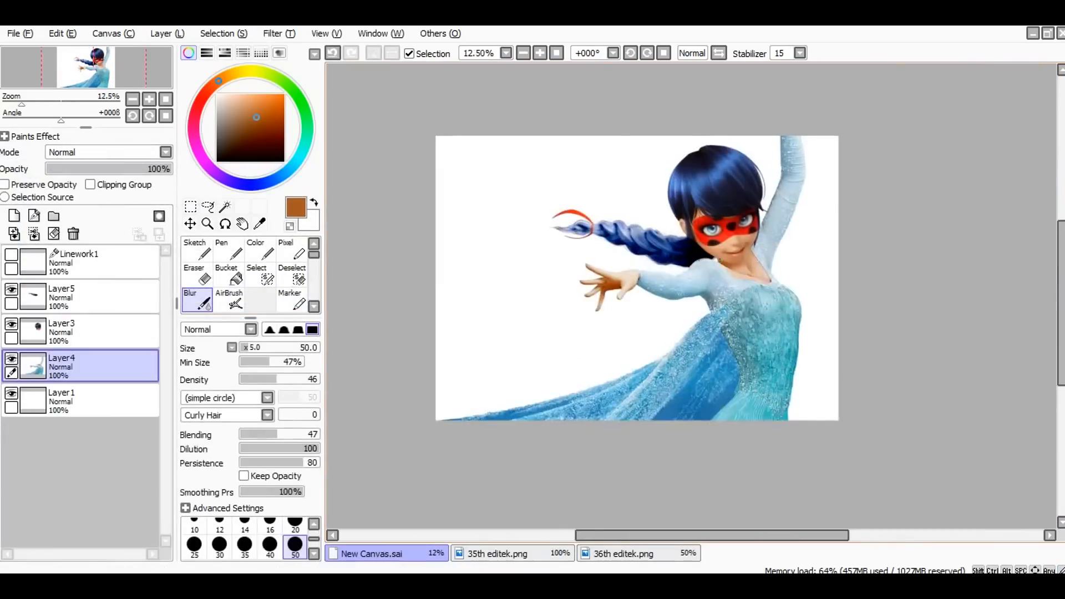
pyautogui.click(75, 261)
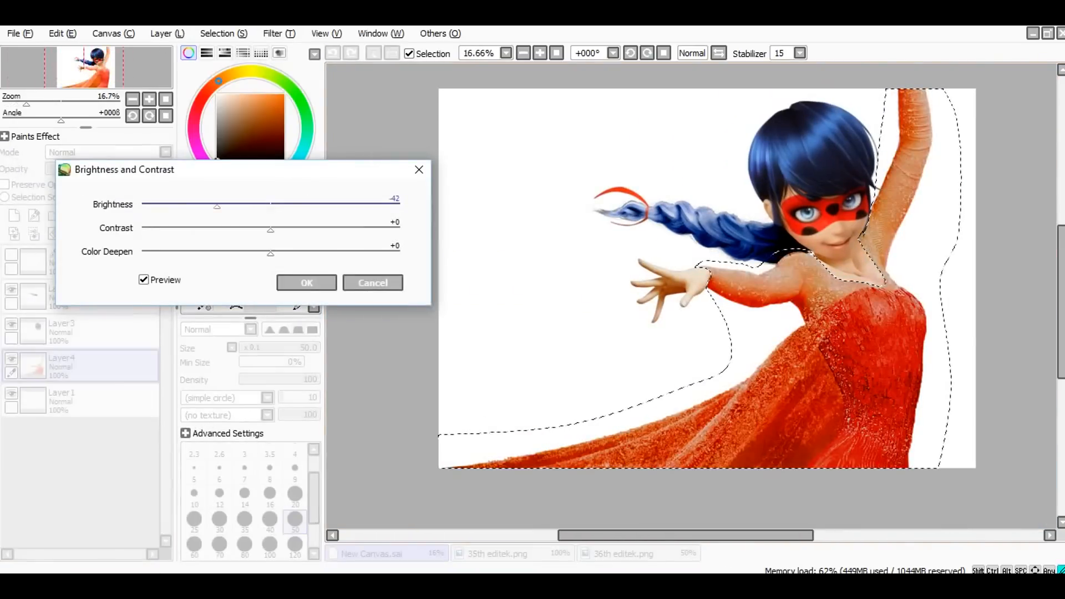
# Step: Confirm the darker red dress colour (brightness -42)
pyautogui.click(306, 283)
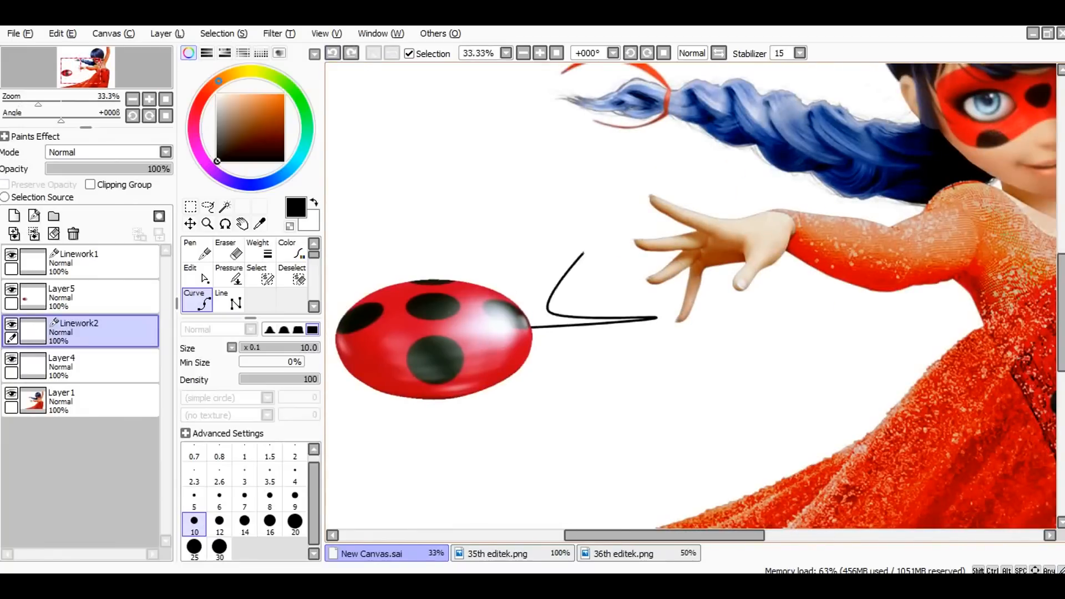
# Step: Reshape the yoyo string into a loop ending on the finger
pyautogui.click(190, 267)
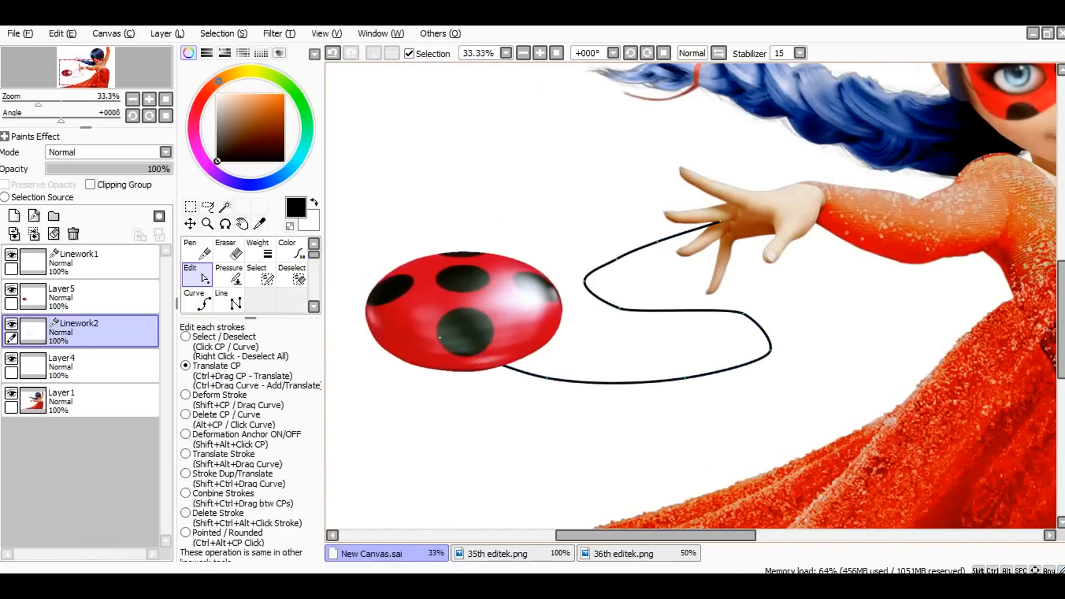
pyautogui.click(229, 272)
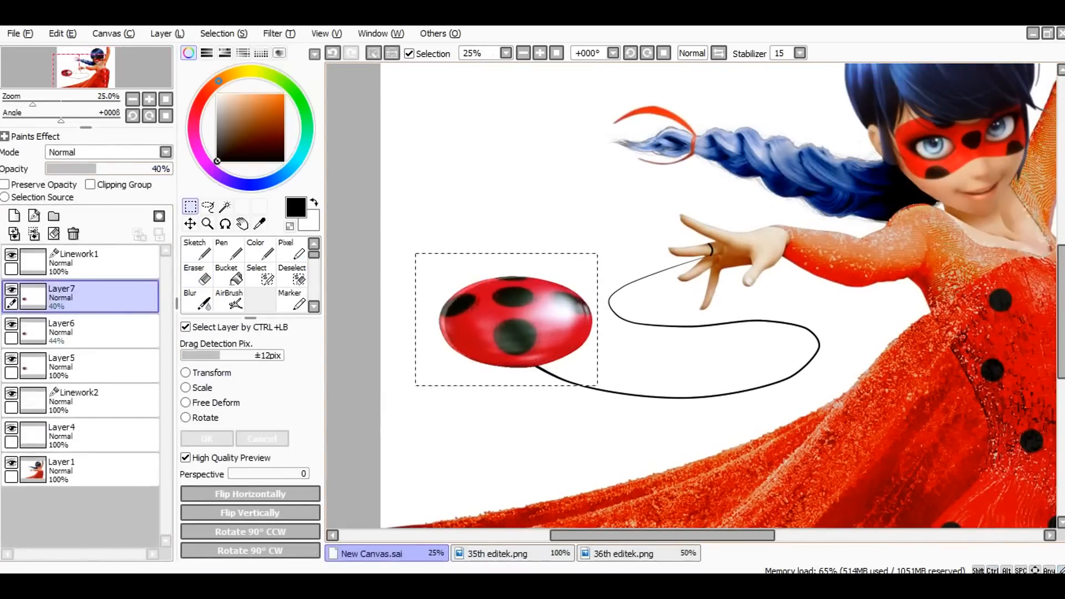
pyautogui.click(190, 296)
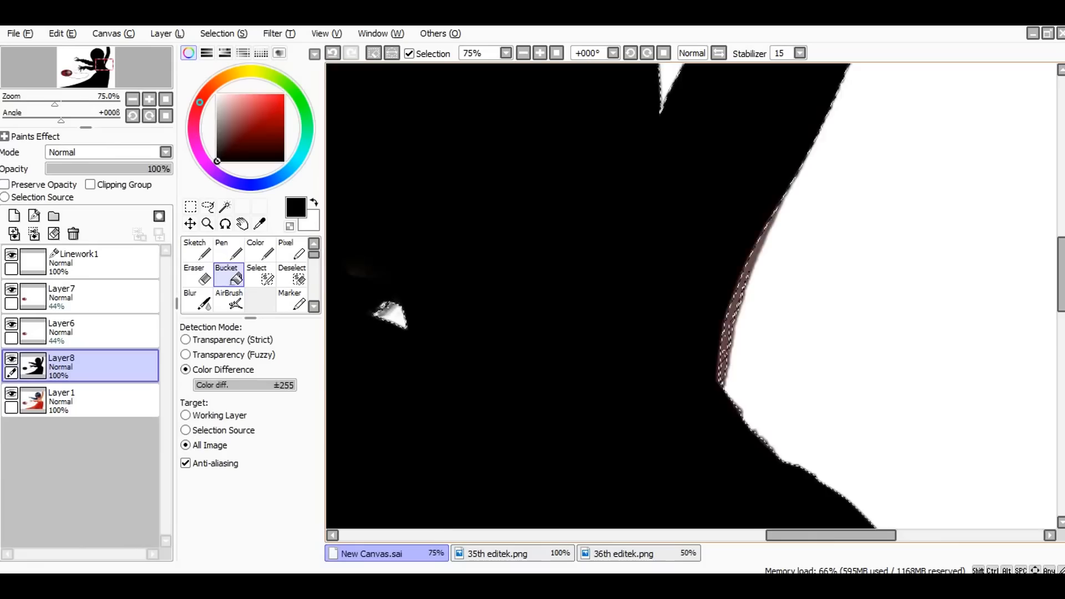
# Step: Fill the figure silhouette layer with black
pyautogui.click(195, 275)
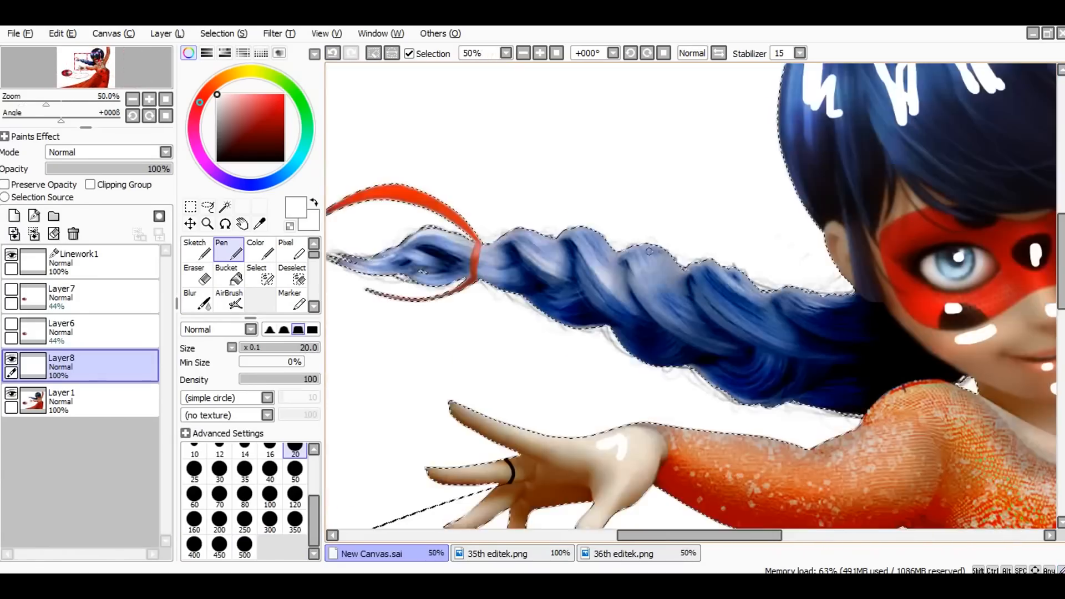
# Step: Blur the yoyo to suggest motion
pyautogui.click(190, 299)
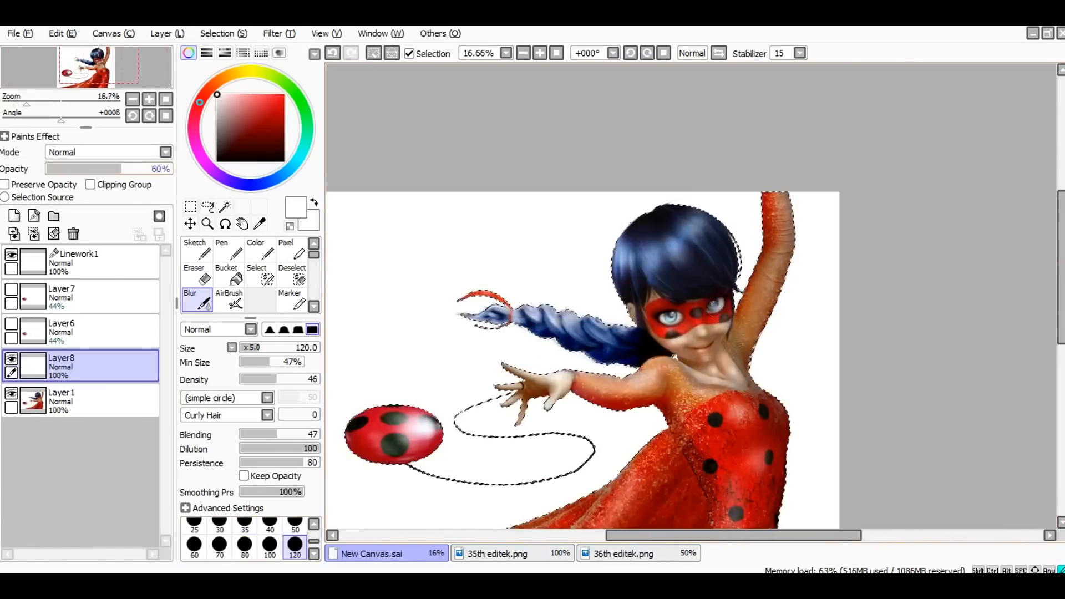
pyautogui.click(229, 299)
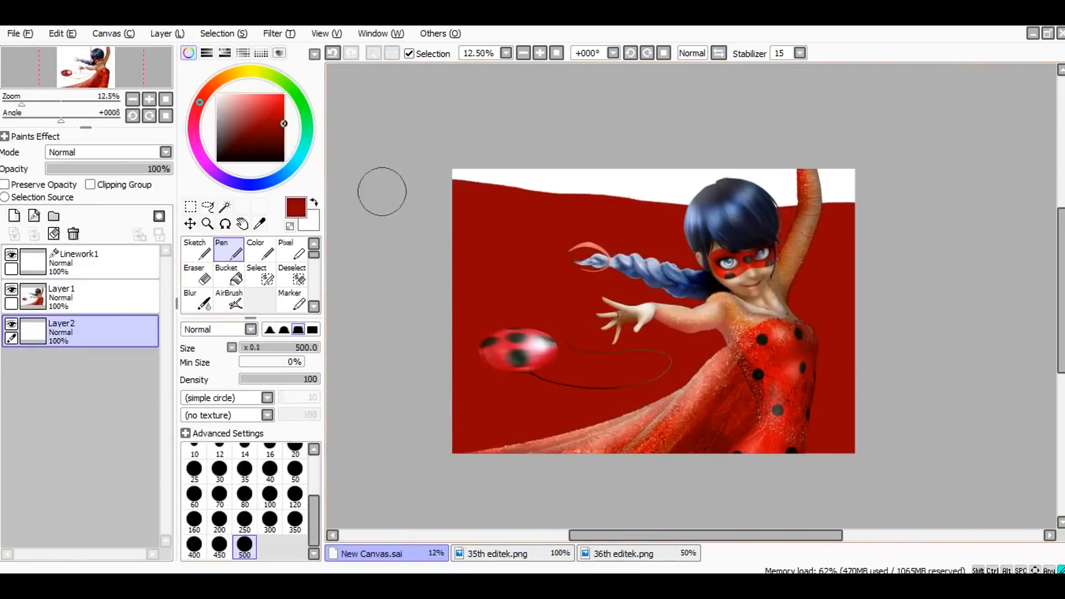
# Step: Shift the frosty backdrop's hue by +81 to tint it red
pyautogui.click(272, 33)
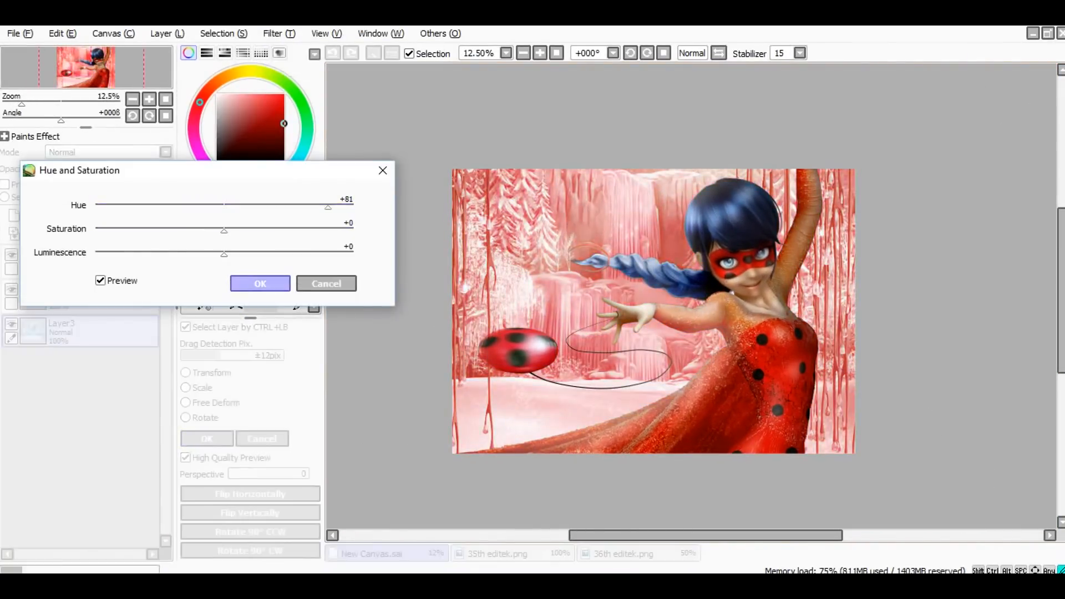
pyautogui.click(260, 284)
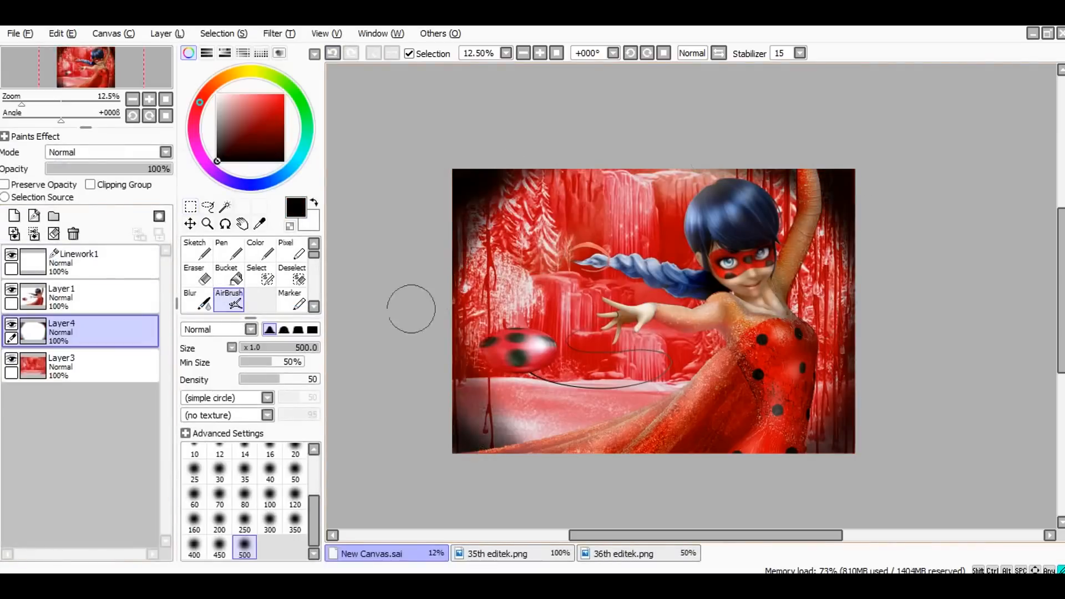